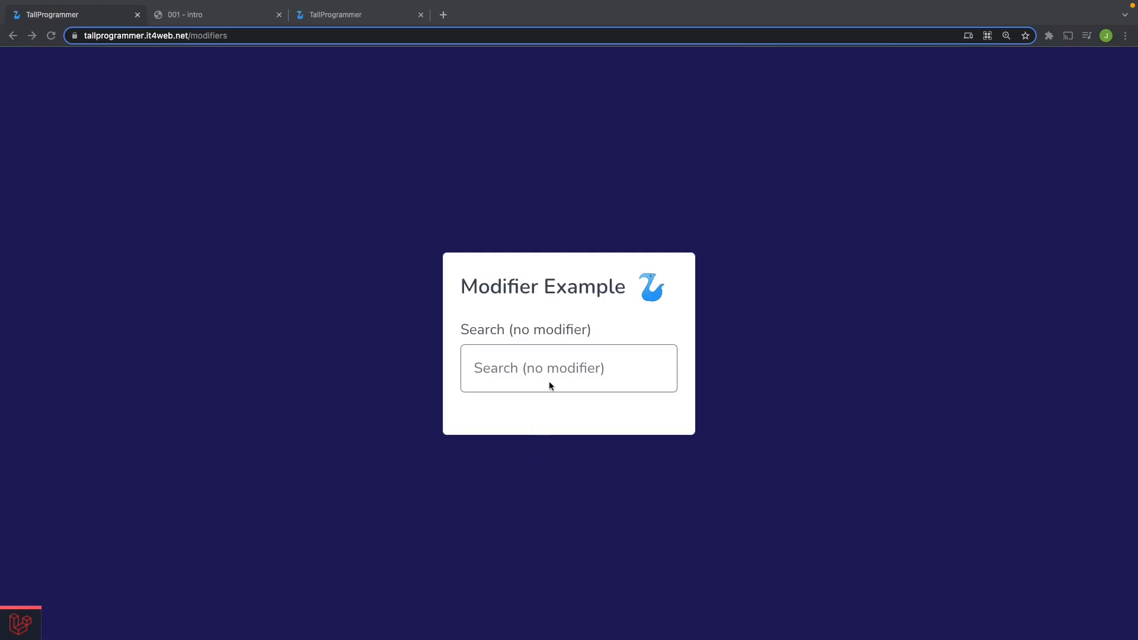
- With DevTools Network open, type 'abcdefg' in the no-modifier search so each keystroke fires a request
click(568, 368)
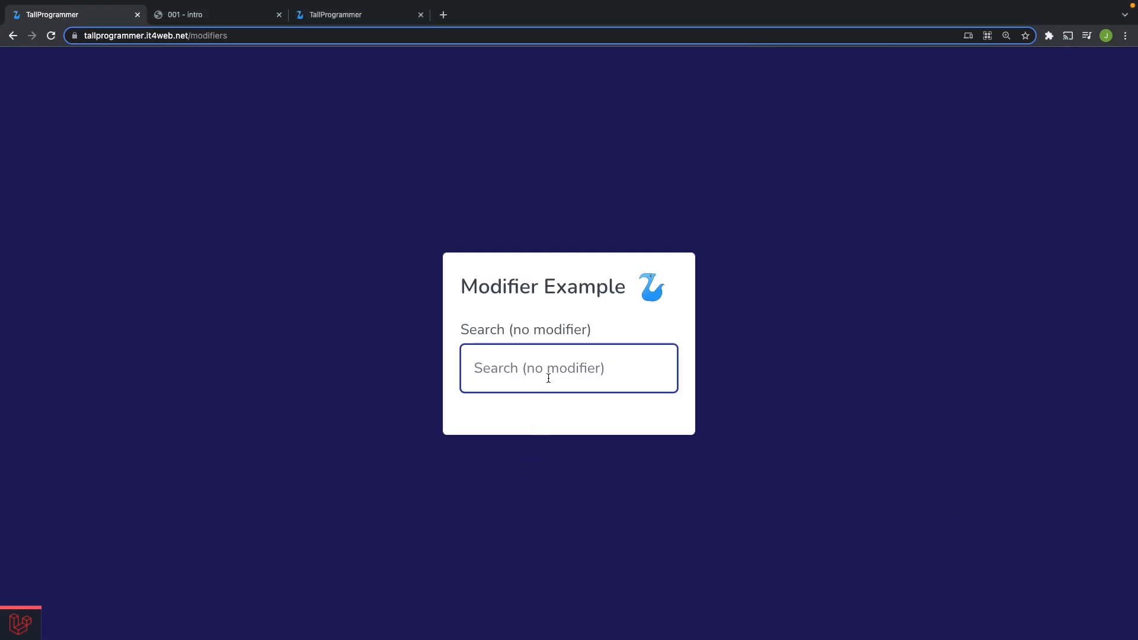
key(F12)
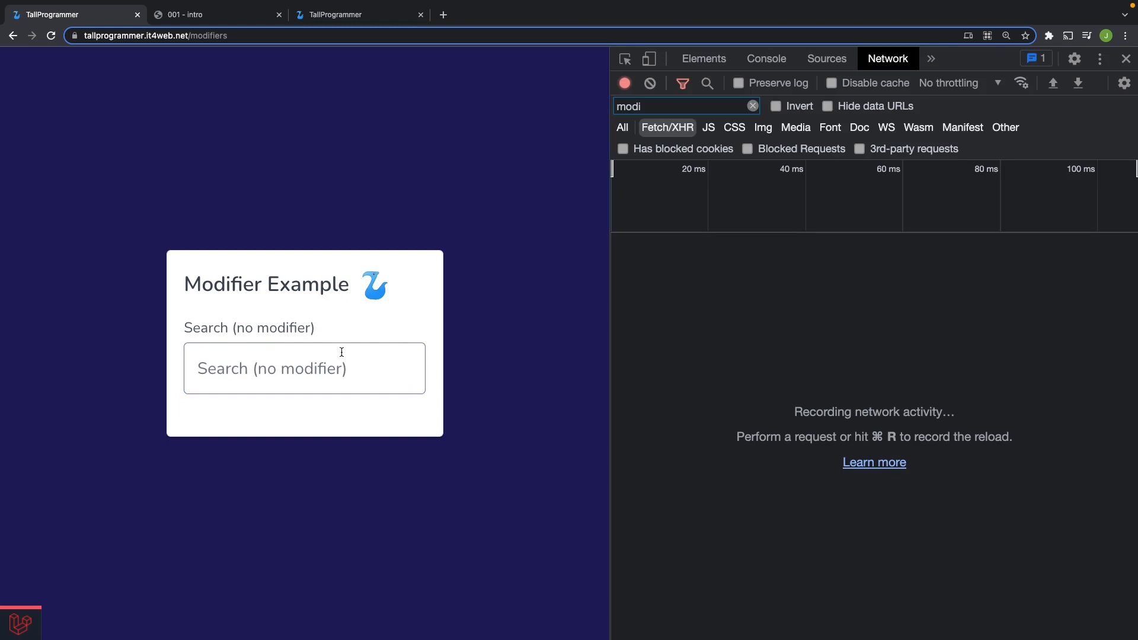
text(abc)
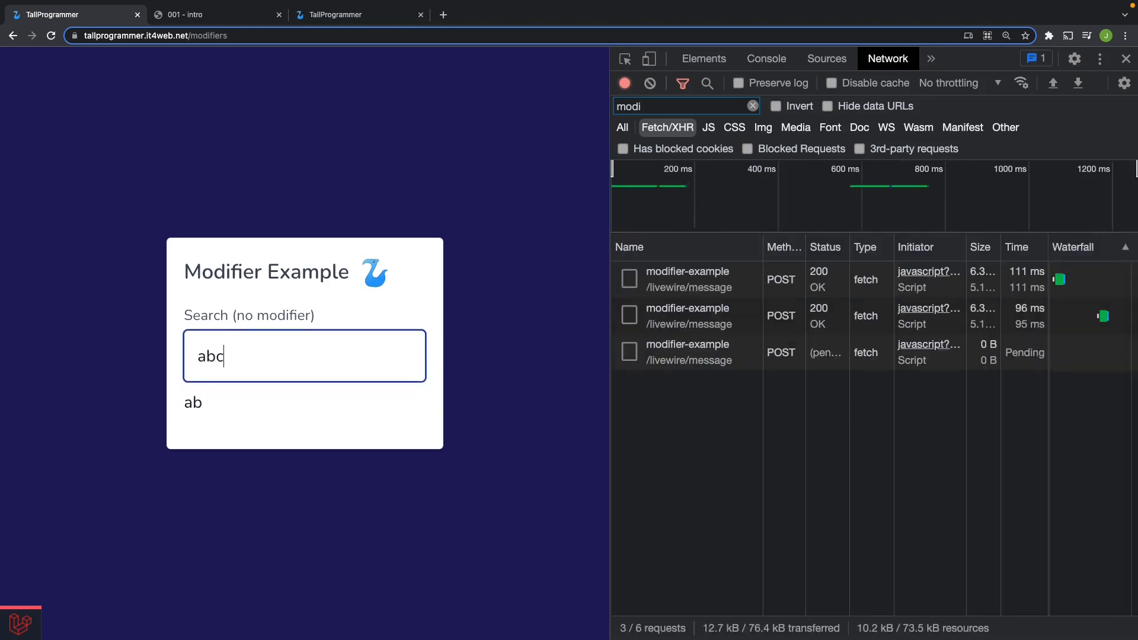
text(def)
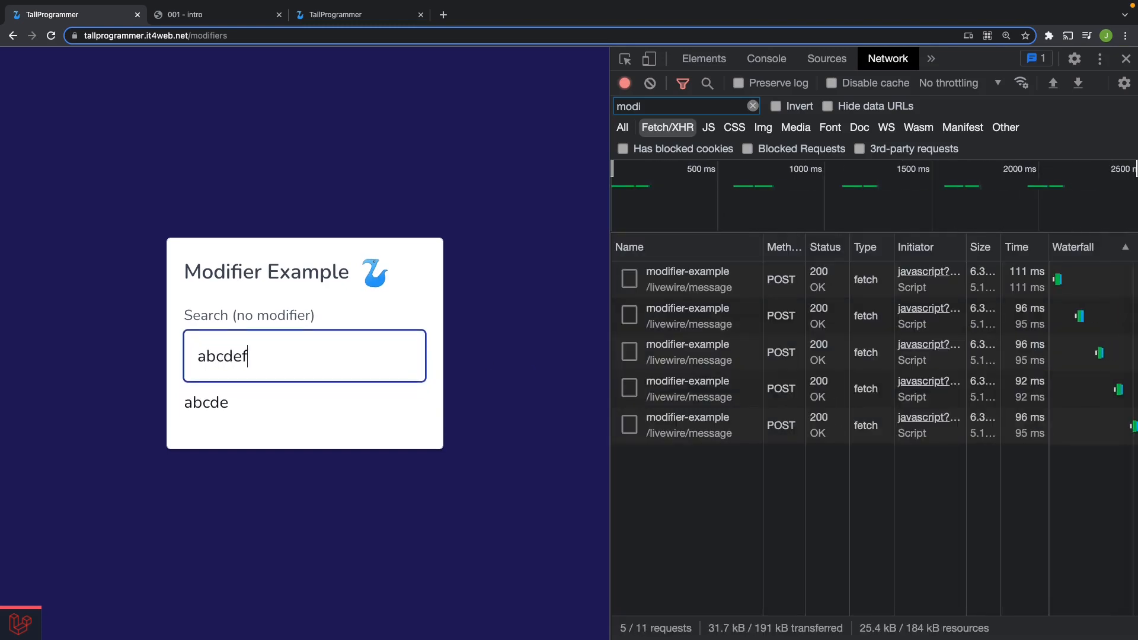
text(g)
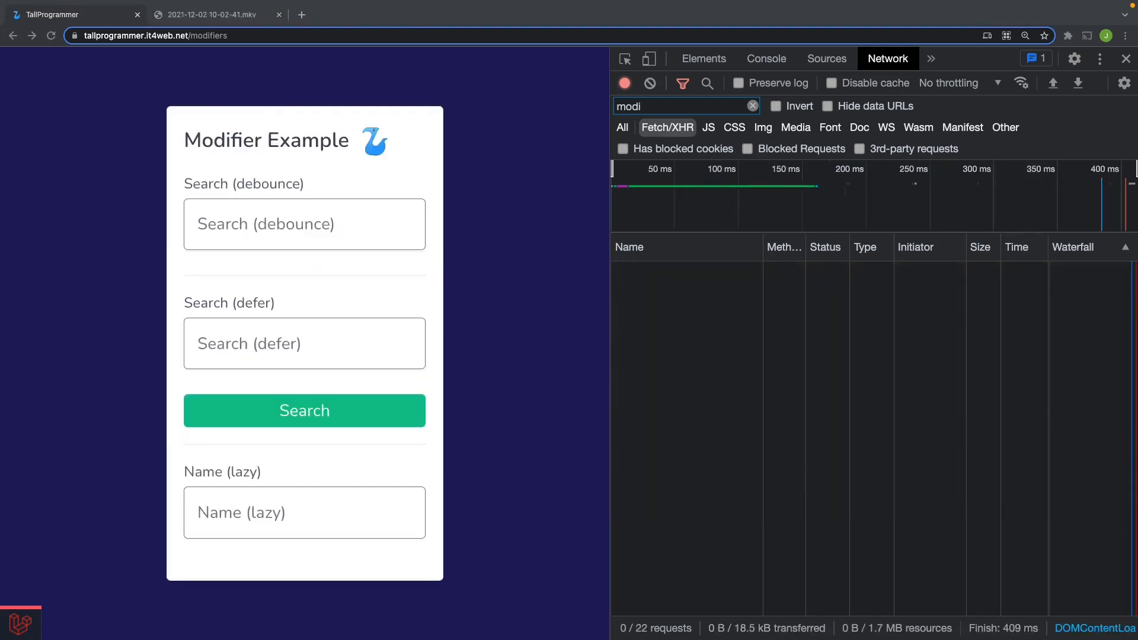
mouse_move(641, 434)
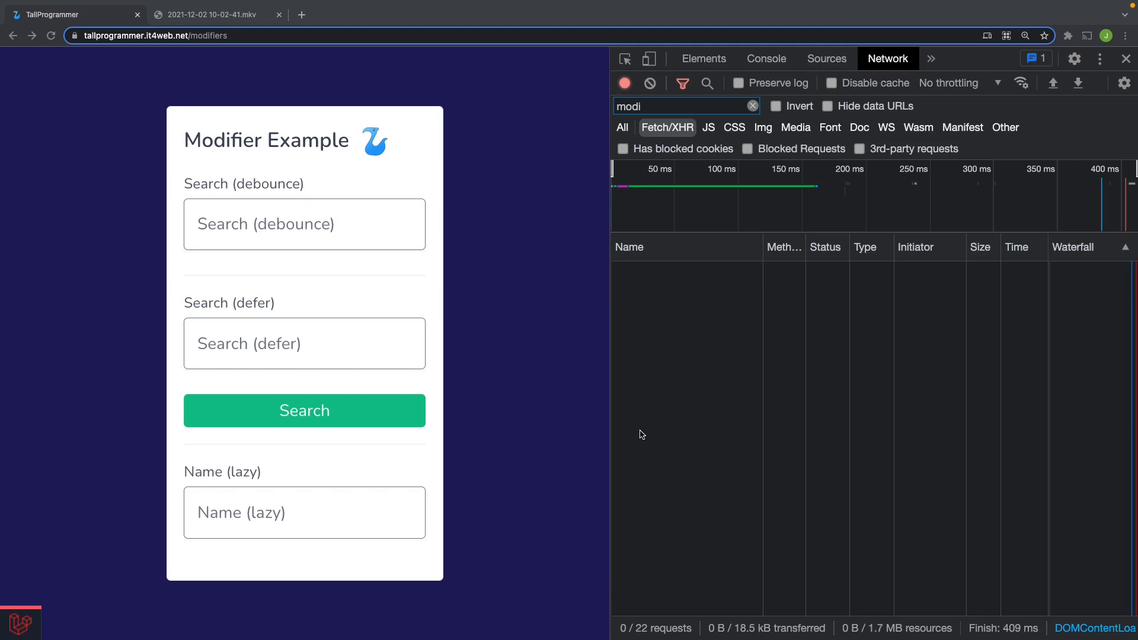
mouse_move(299, 224)
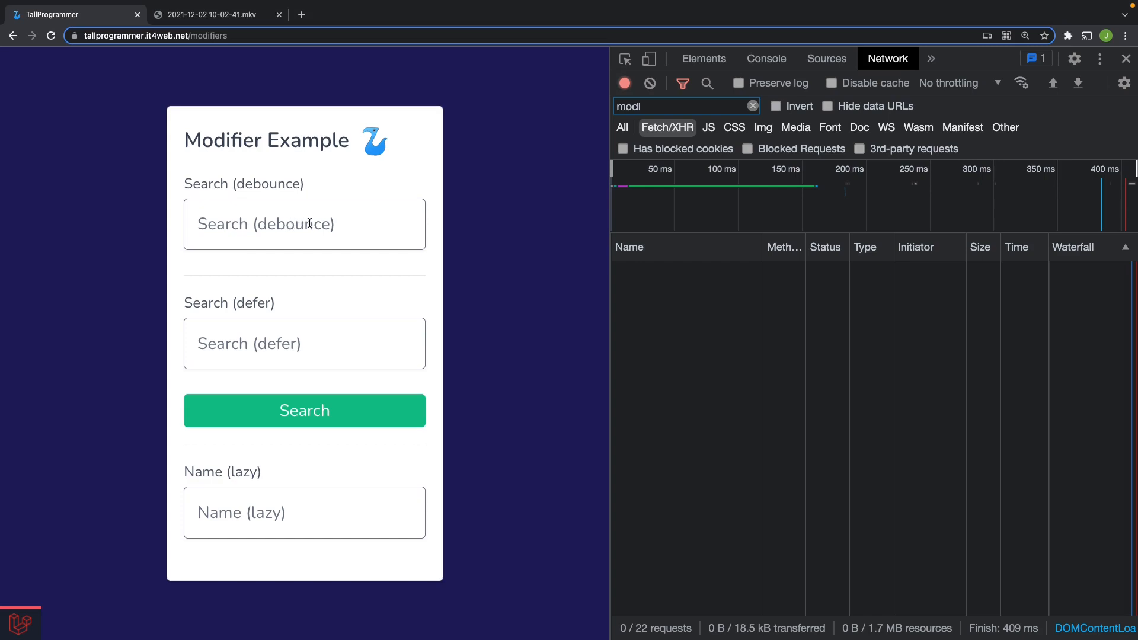
- Type 'abababab', 'bde', 'fade' into the debounce search and watch the requests it logs
click(305, 224)
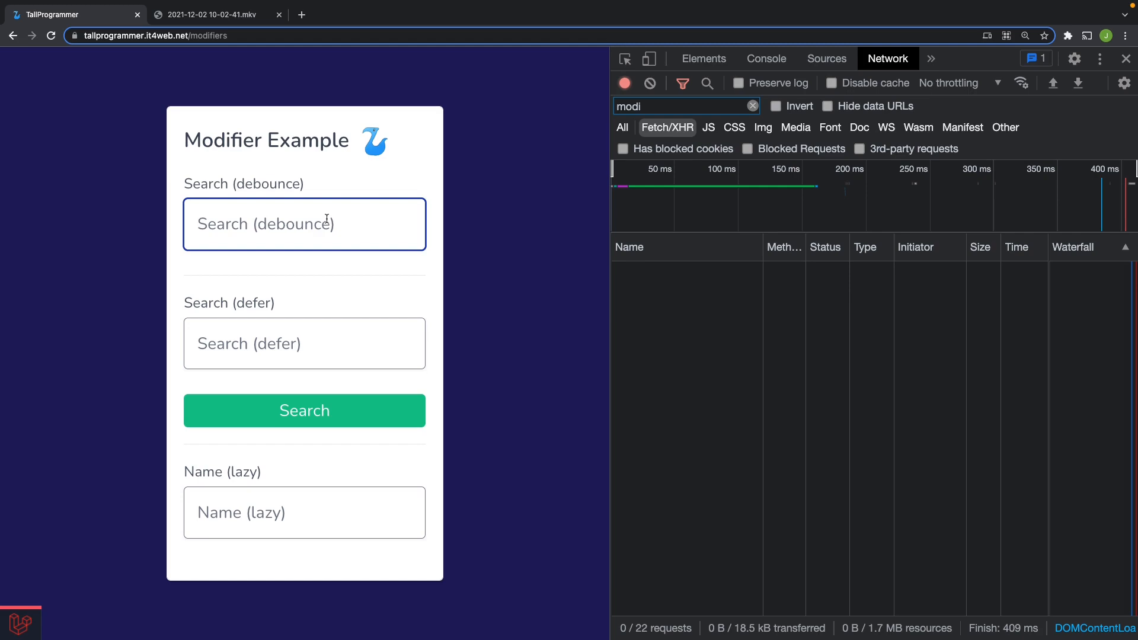
text(abababab)
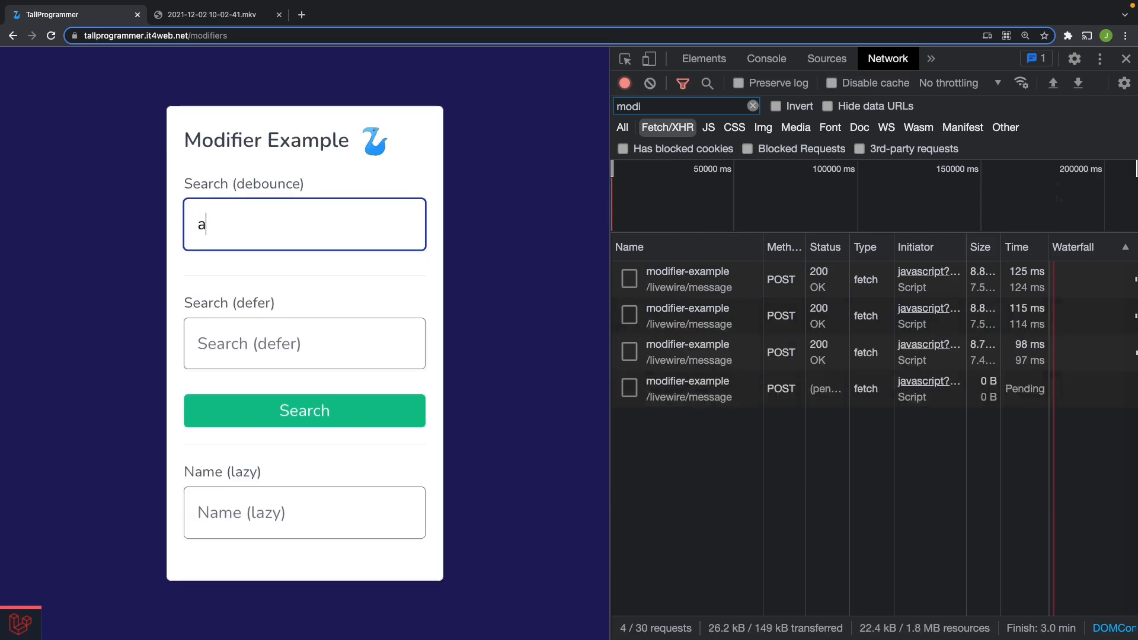
text(bde)
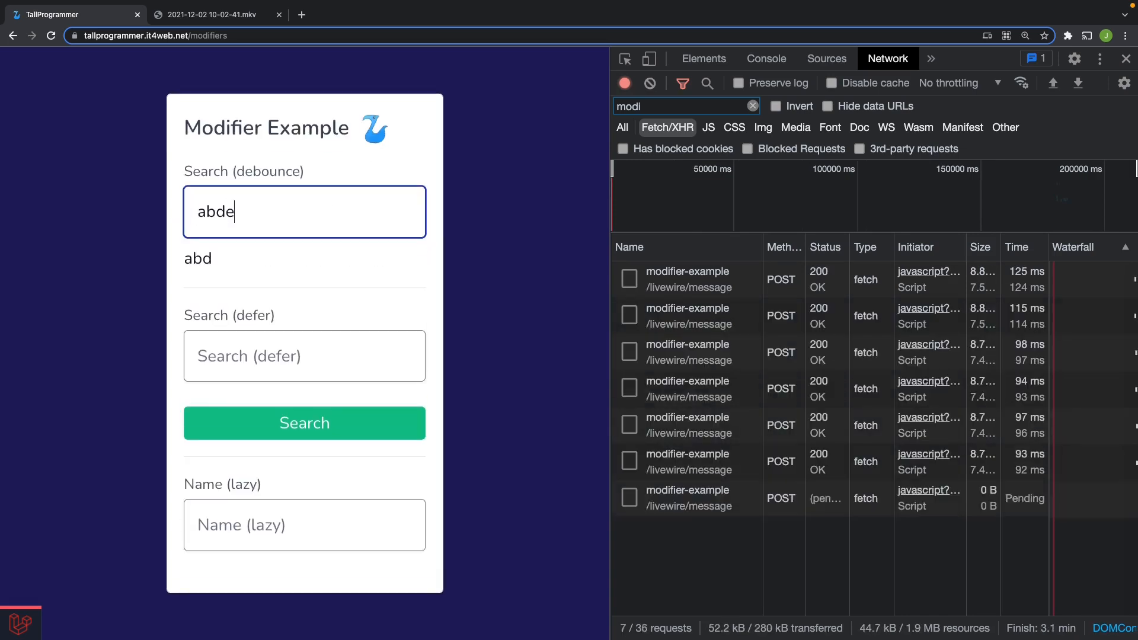
text(fade)
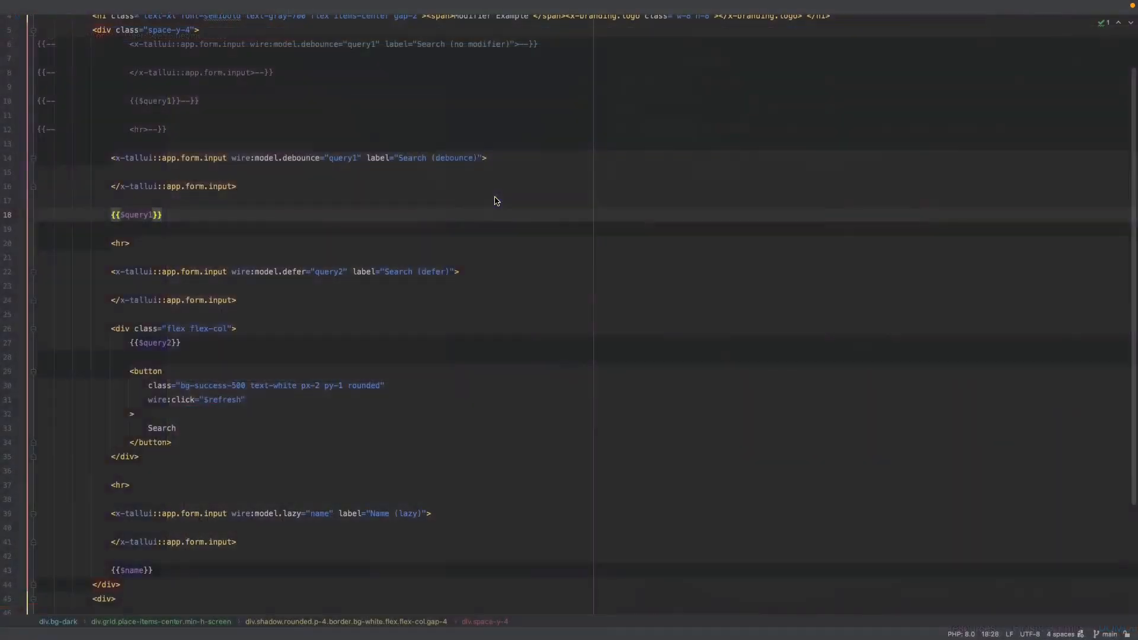
- Change the template's wire:model.debounce modifier to debounce.500 on the first search input
scroll(up, 3)
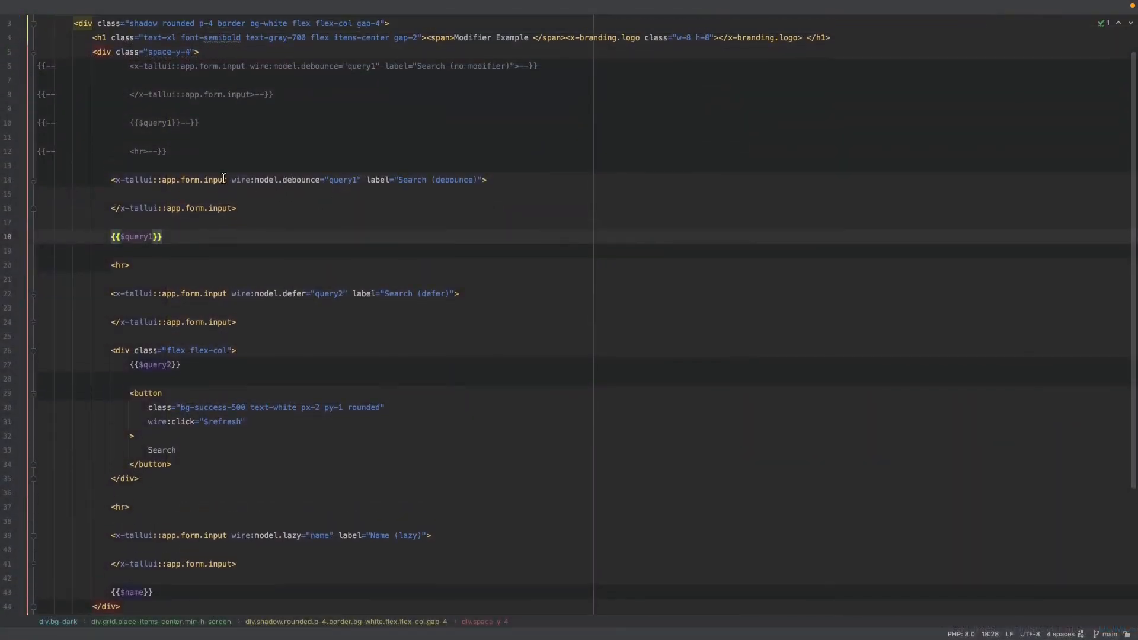
double_click(300, 179)
text(.)
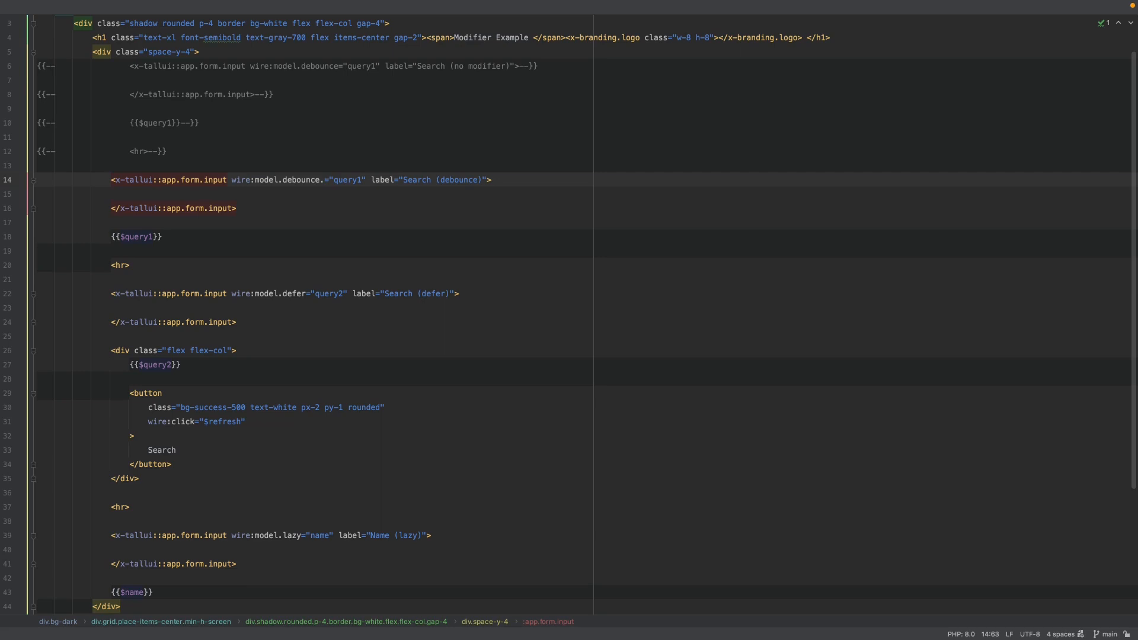
text(500)
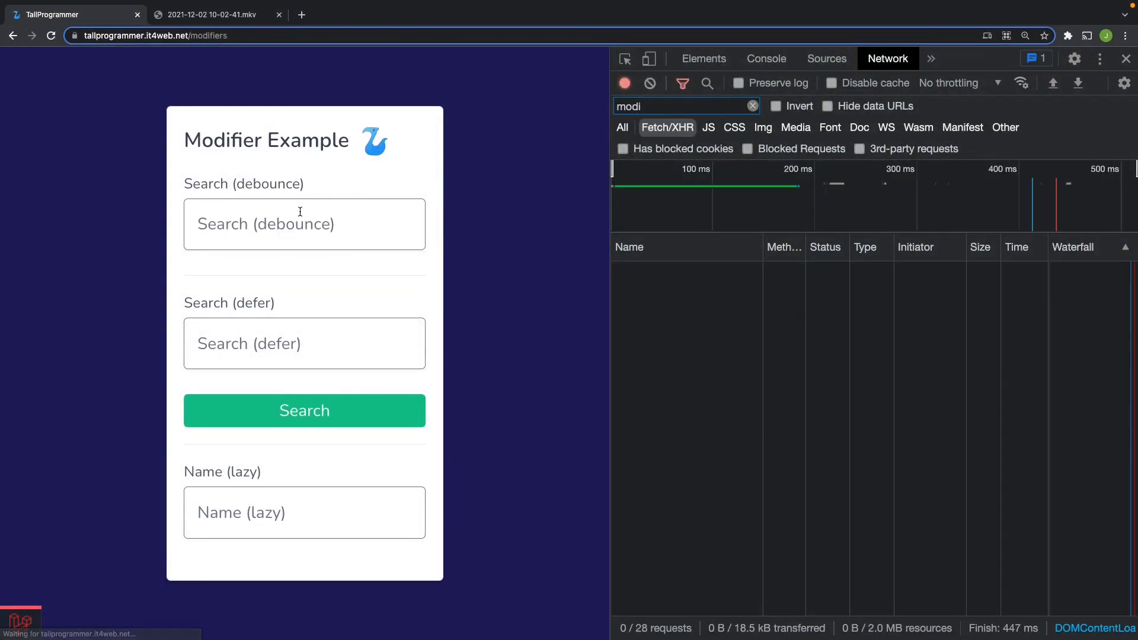
- Type 'abcd…hj' quickly into the debounce field so only one request is sent
text(ab)
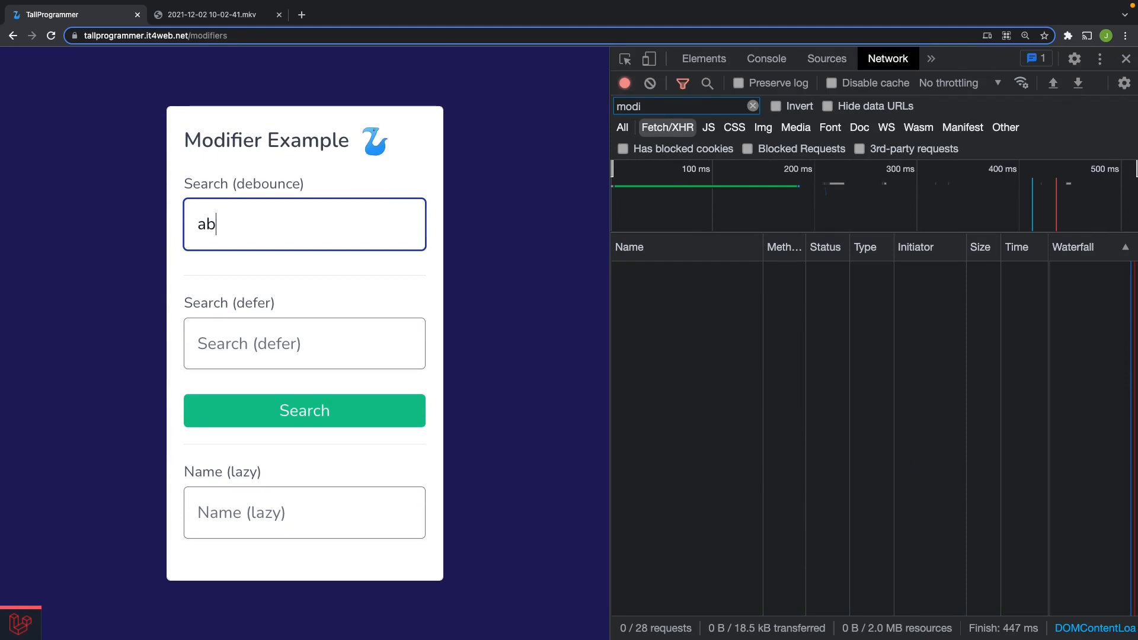
text(cdefl)
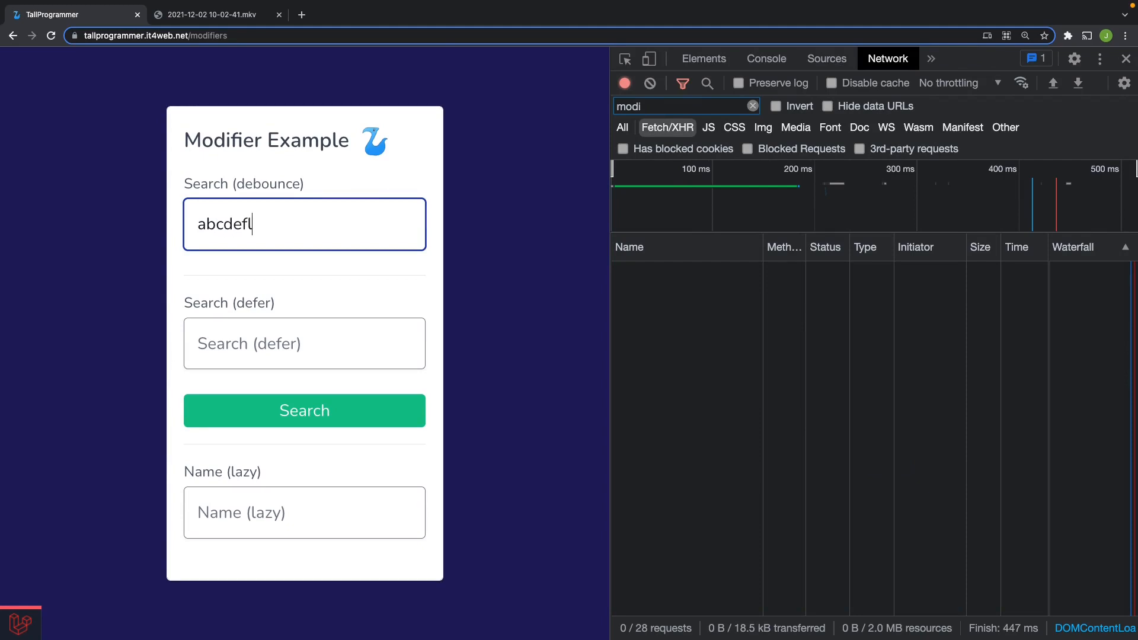
text(hj)
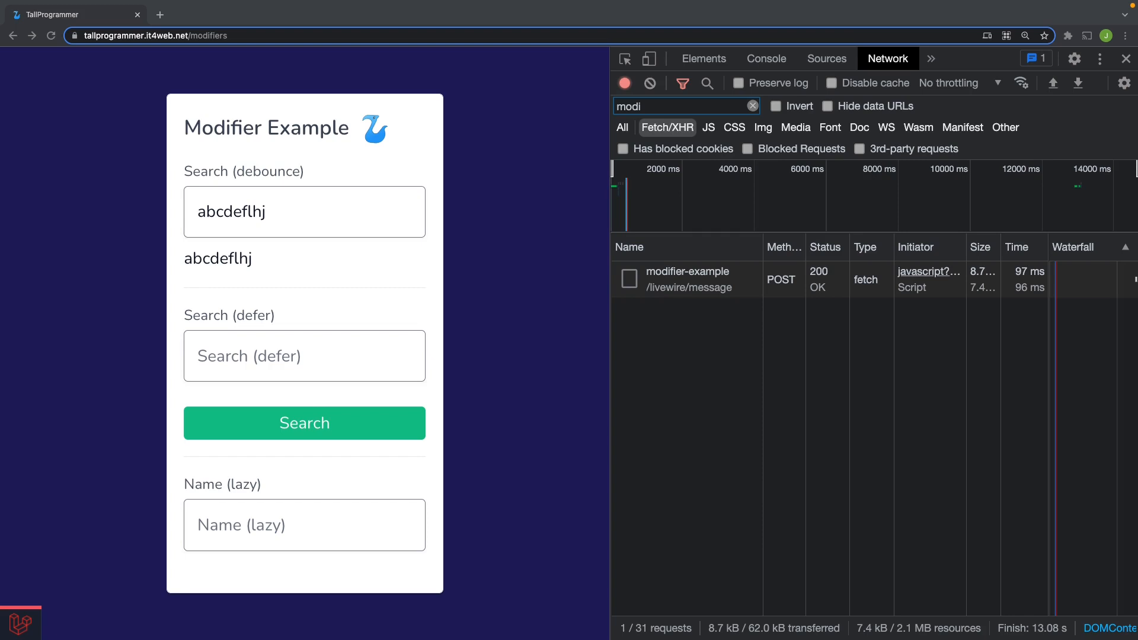
mouse_move(583, 367)
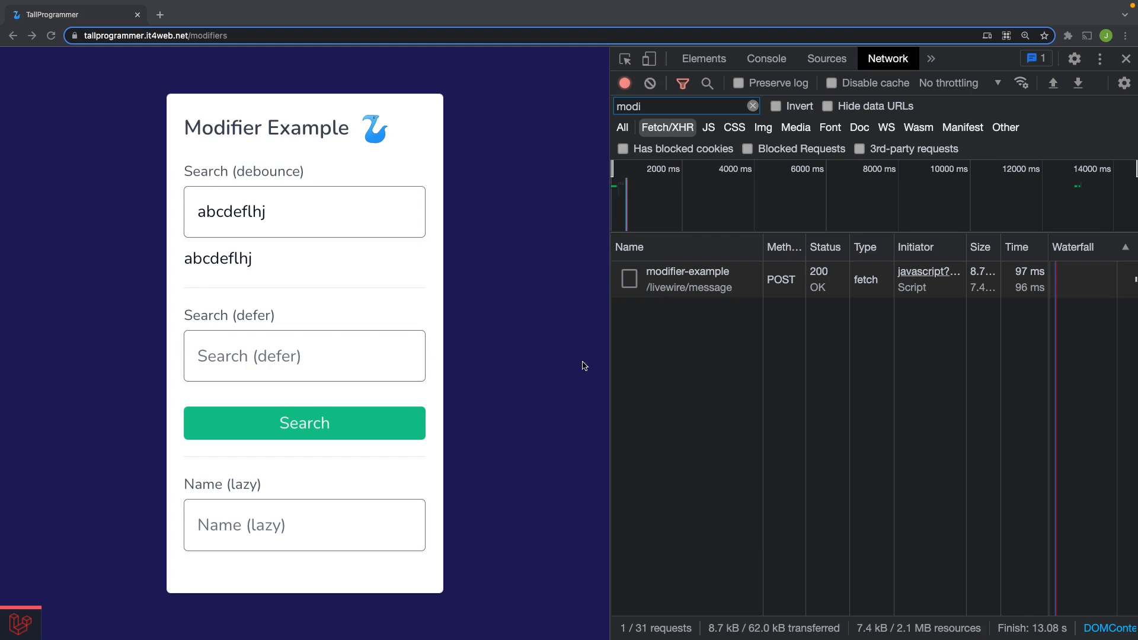
- Reload, type a long string into the defer search with no requests, then submit it to send one POST
click(305, 211)
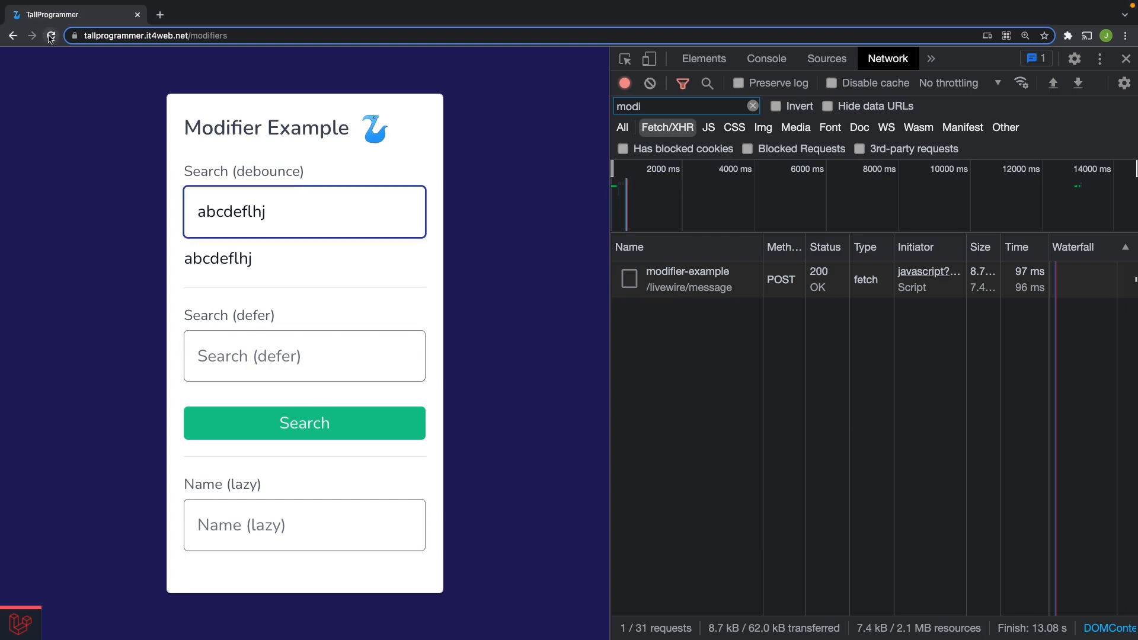
click(51, 36)
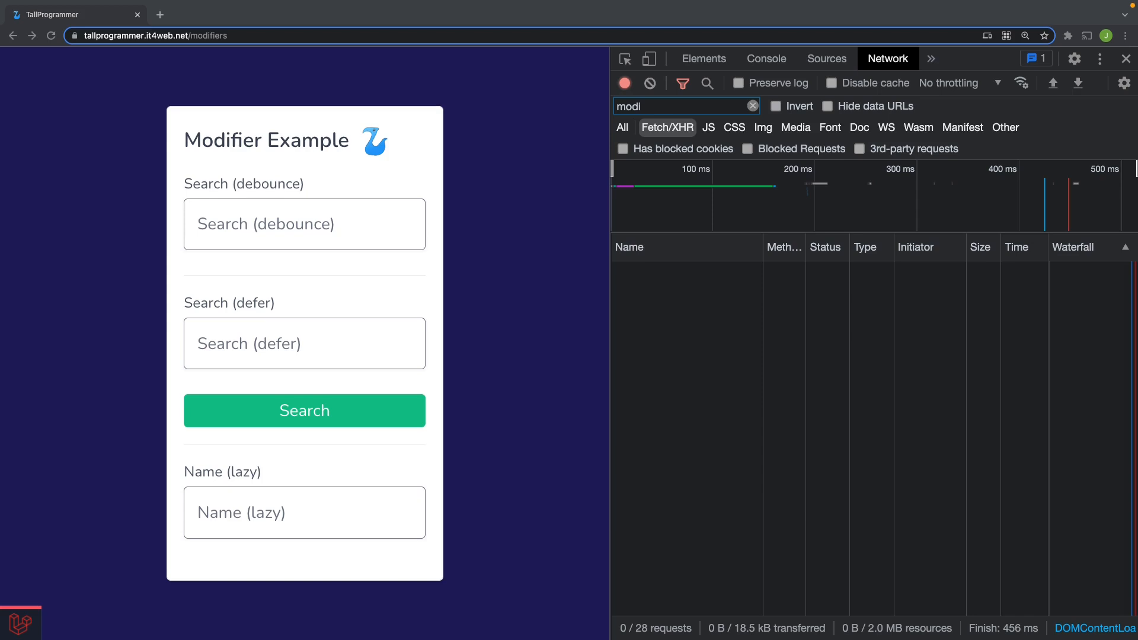
mouse_move(1035, 384)
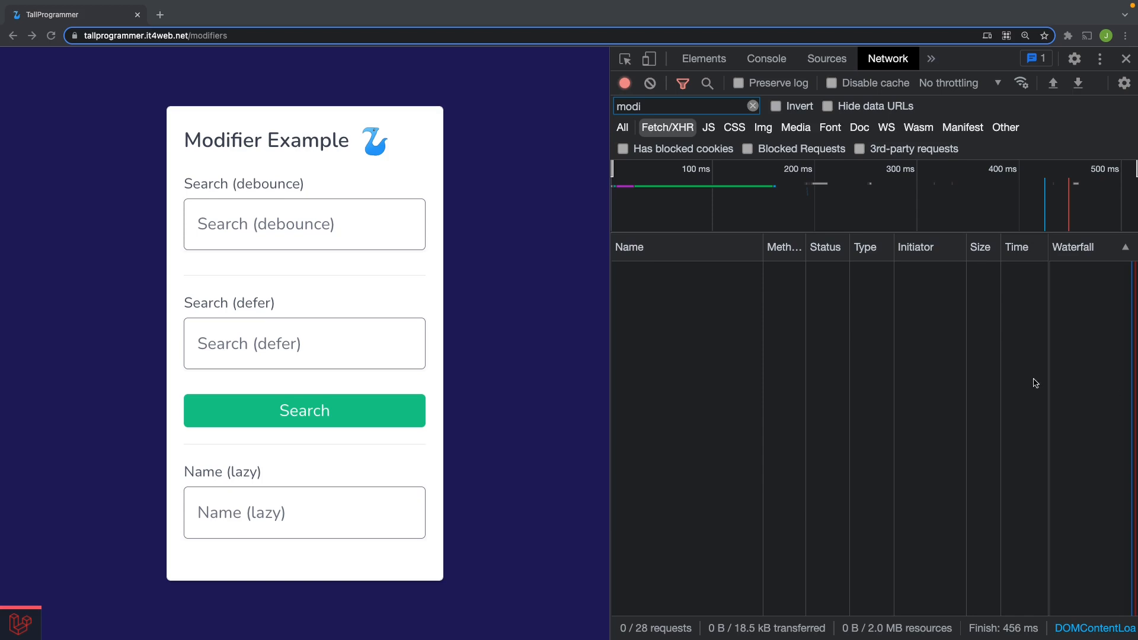
mouse_move(1033, 376)
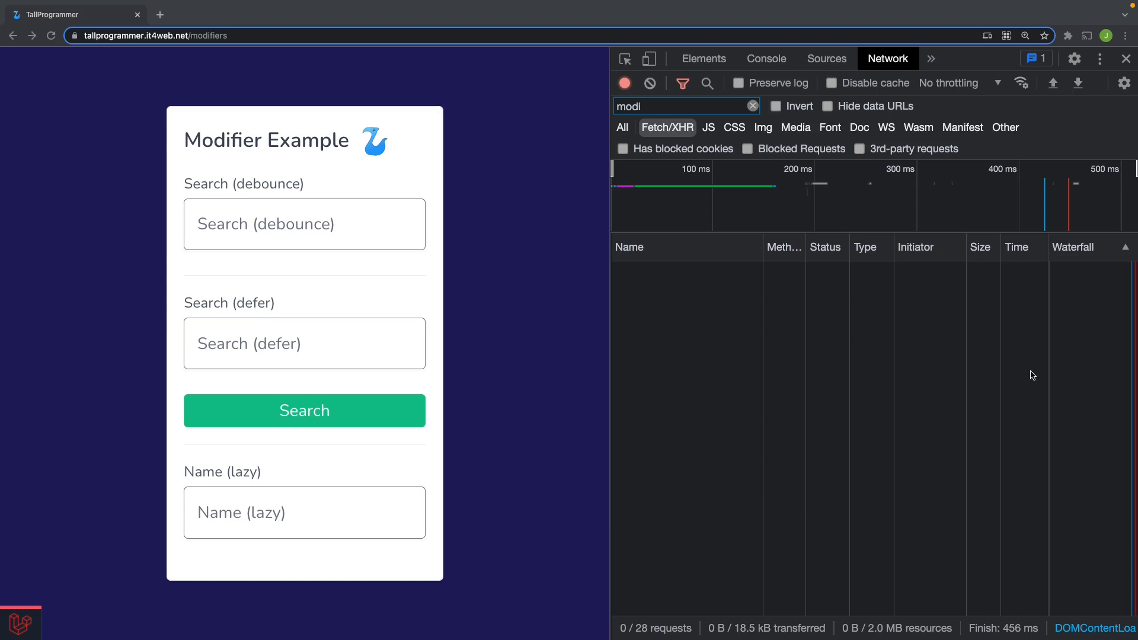
click(305, 343)
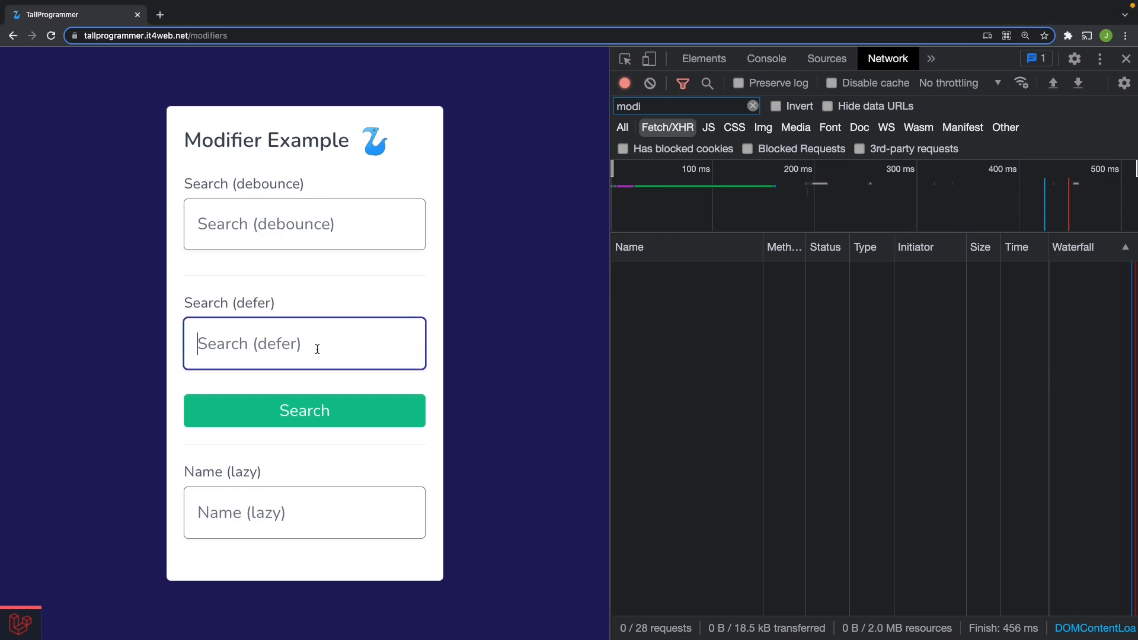
text(adjejejedj)
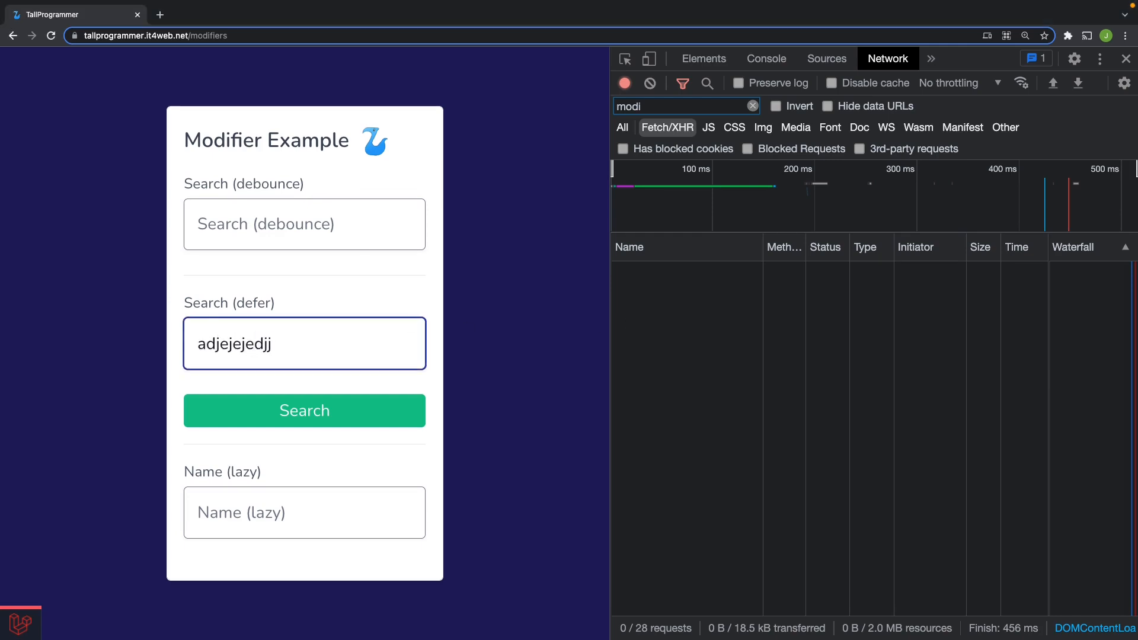
text(jejejejej)
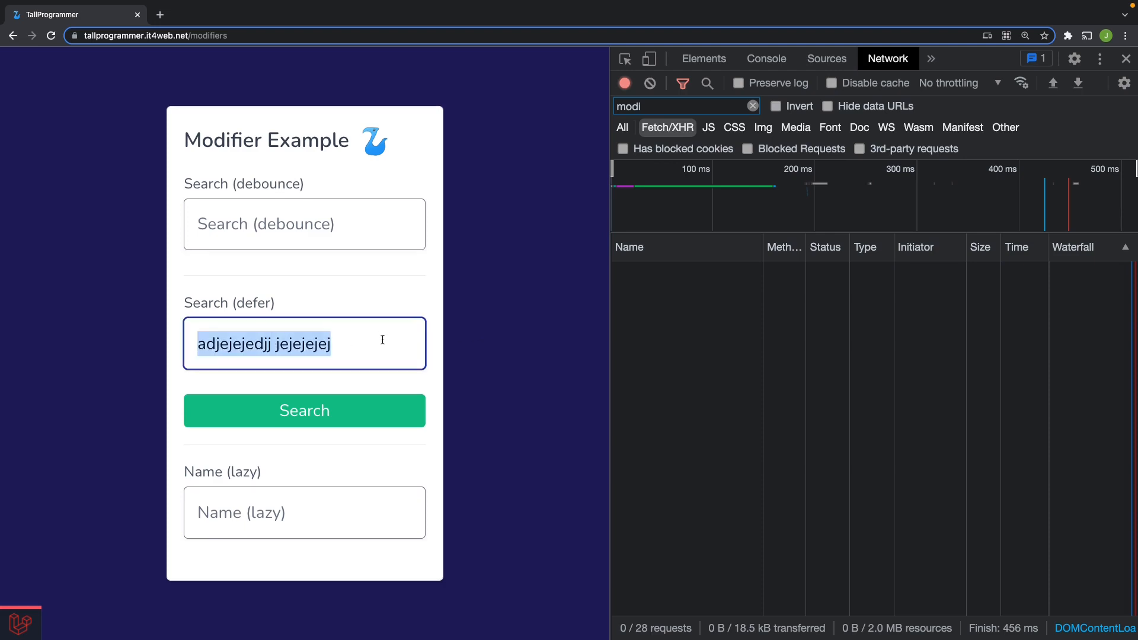
text(ehhheeeejnnn)
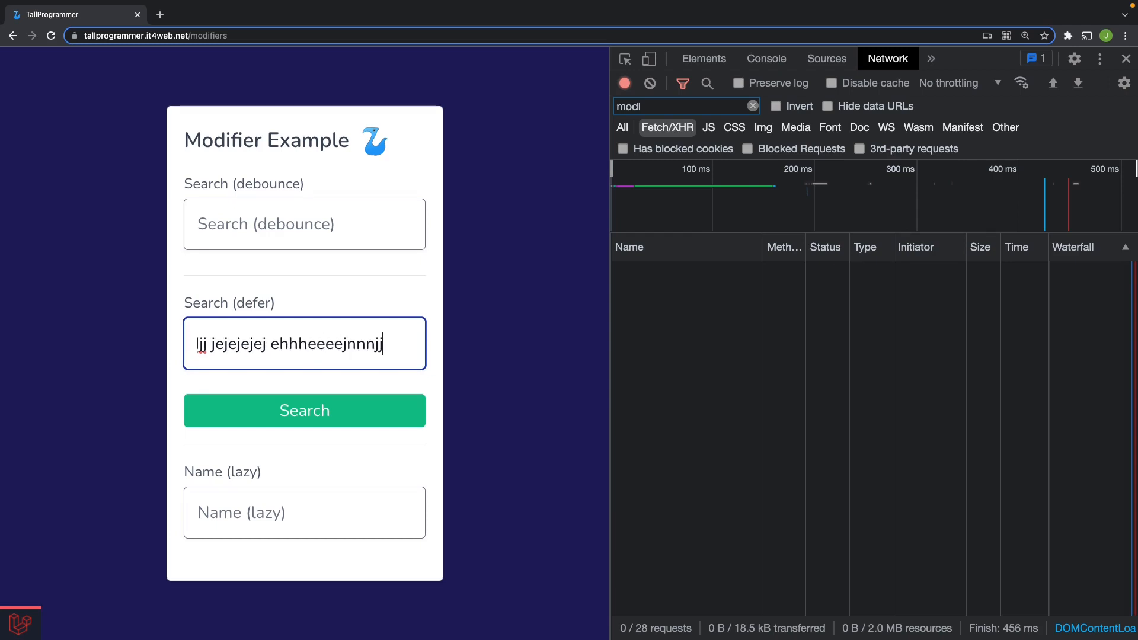
text(jjjddjdjj)
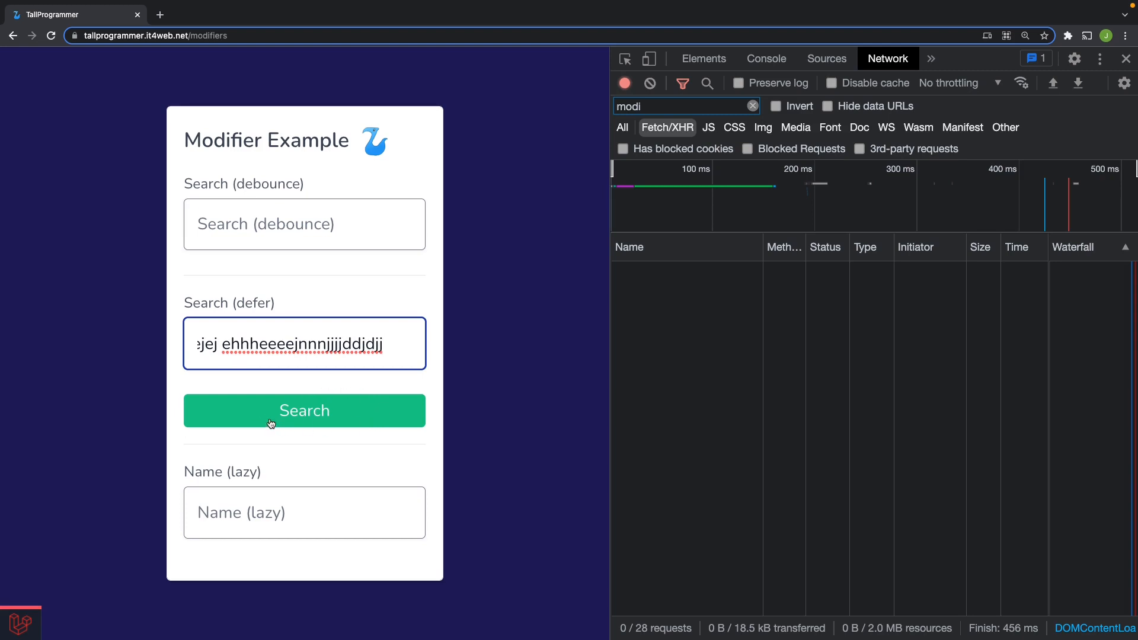
click(305, 410)
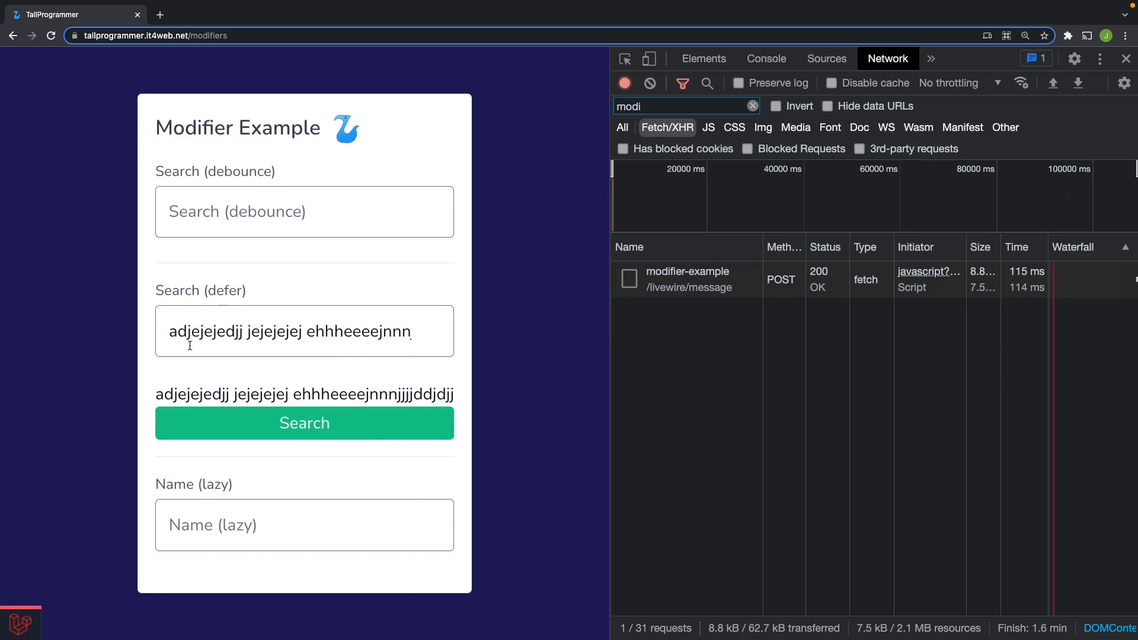
mouse_move(486, 353)
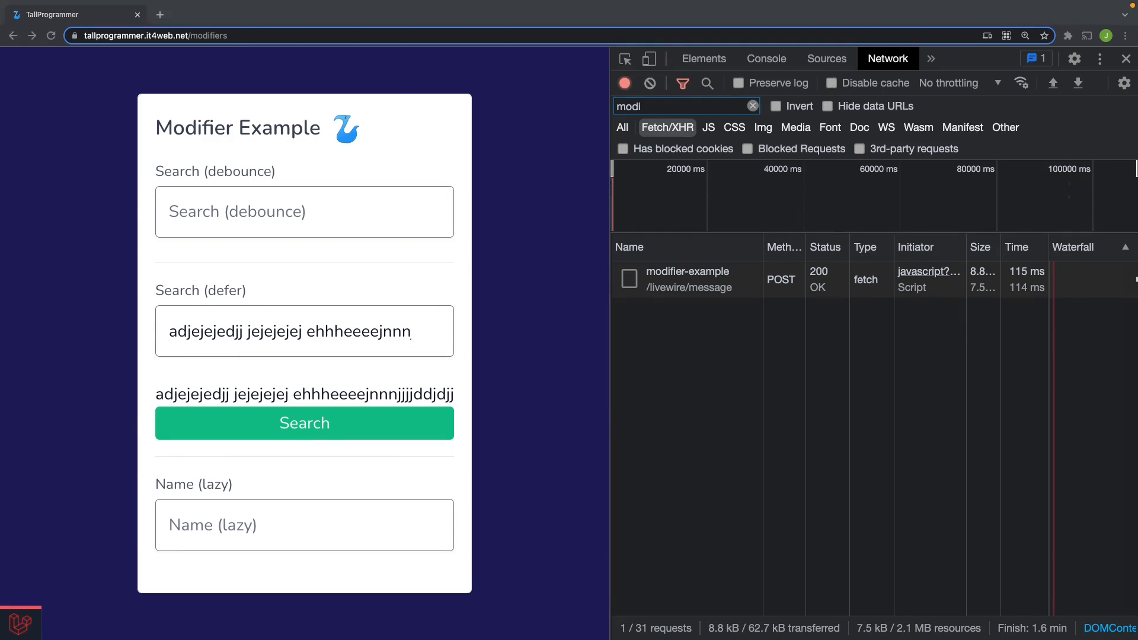
- Clear and submit the defer search, enter 'ab'/'de' text in debounce and defer, then submit both
click(304, 331)
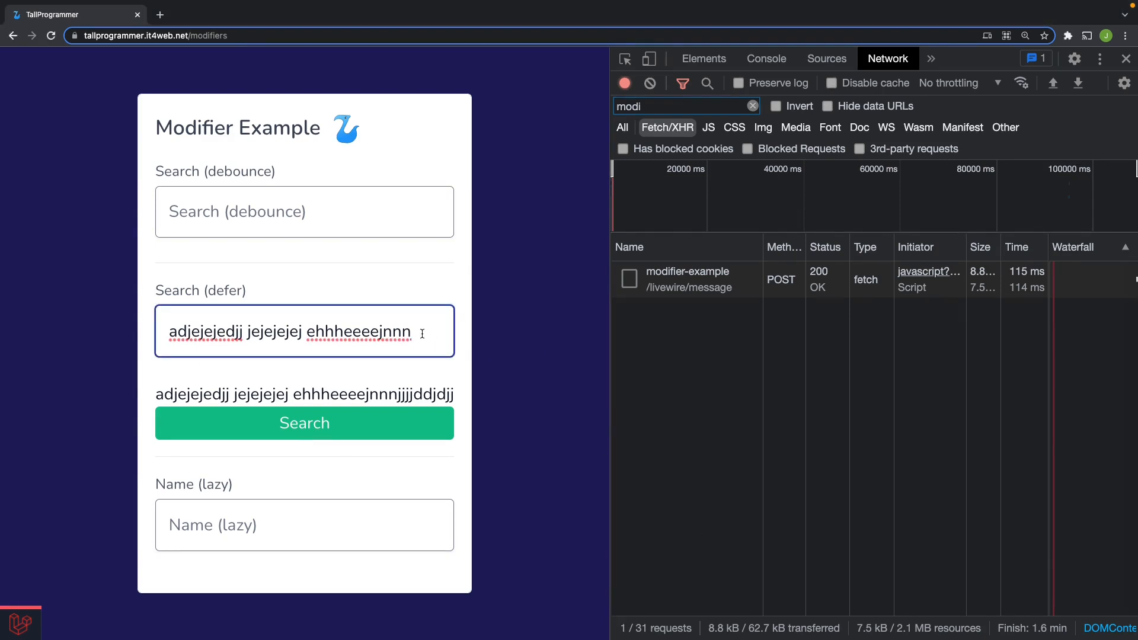
click(305, 411)
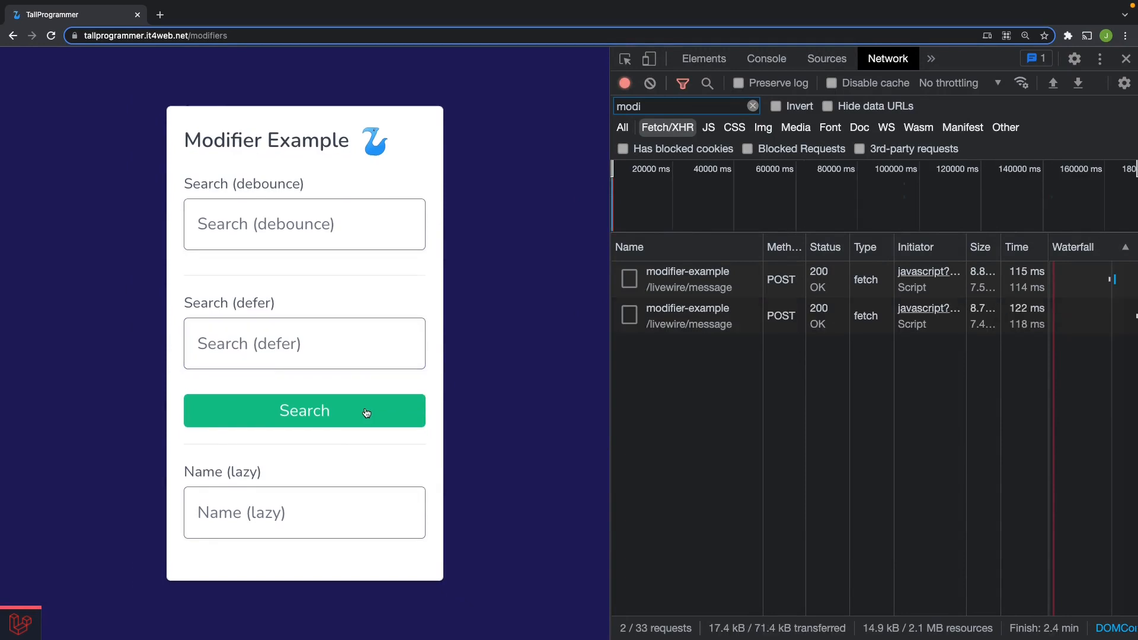
text(abc e)
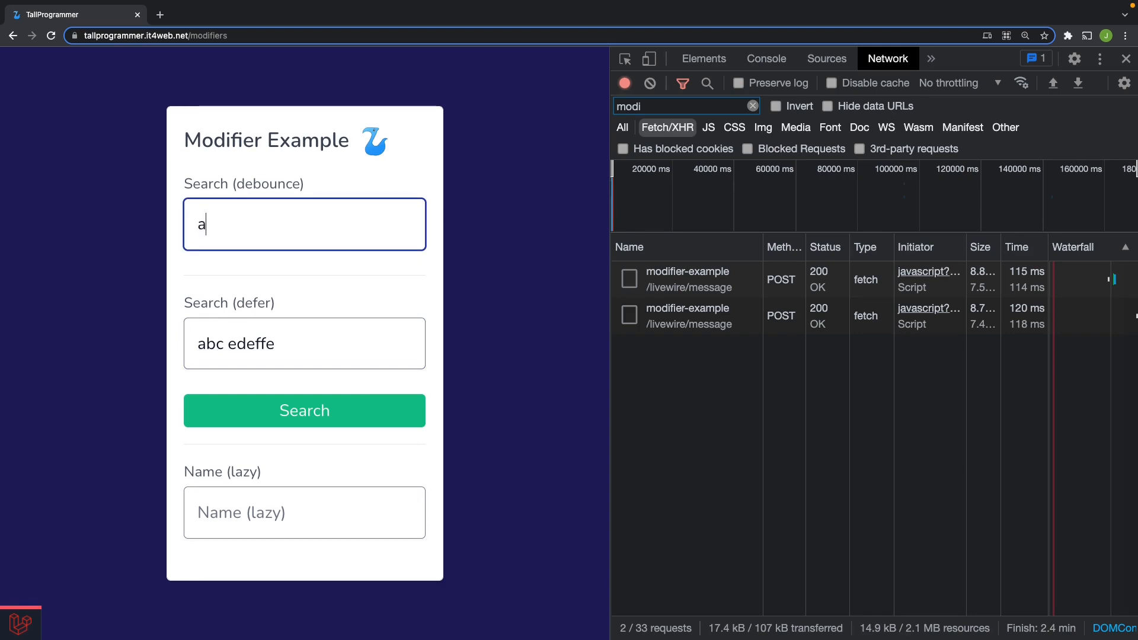
text(de)
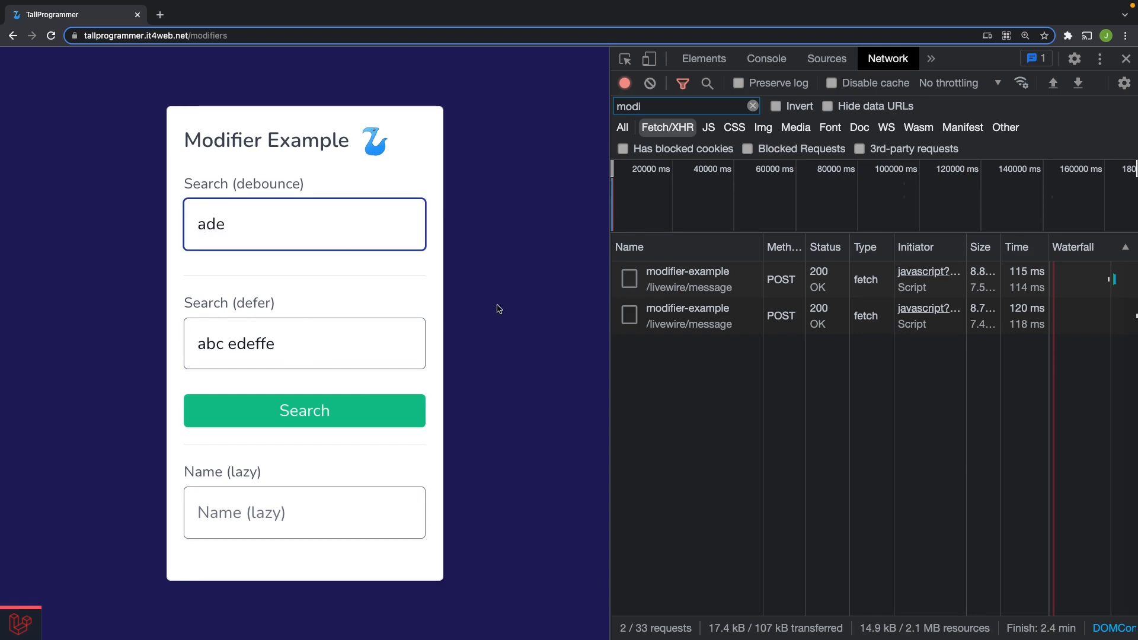
mouse_move(226, 413)
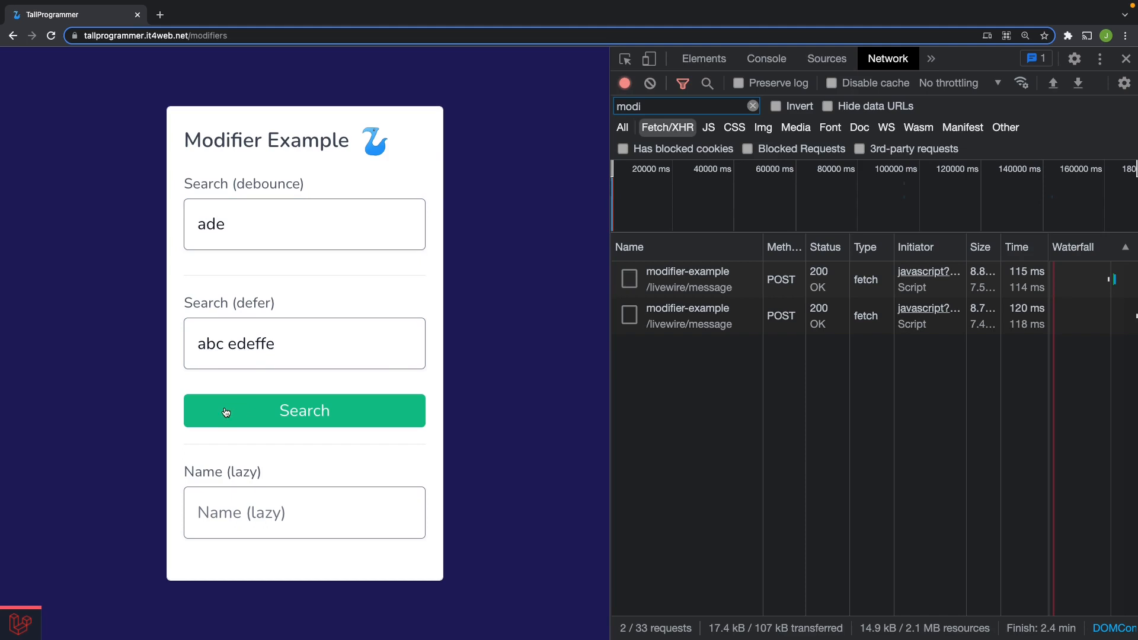
click(305, 411)
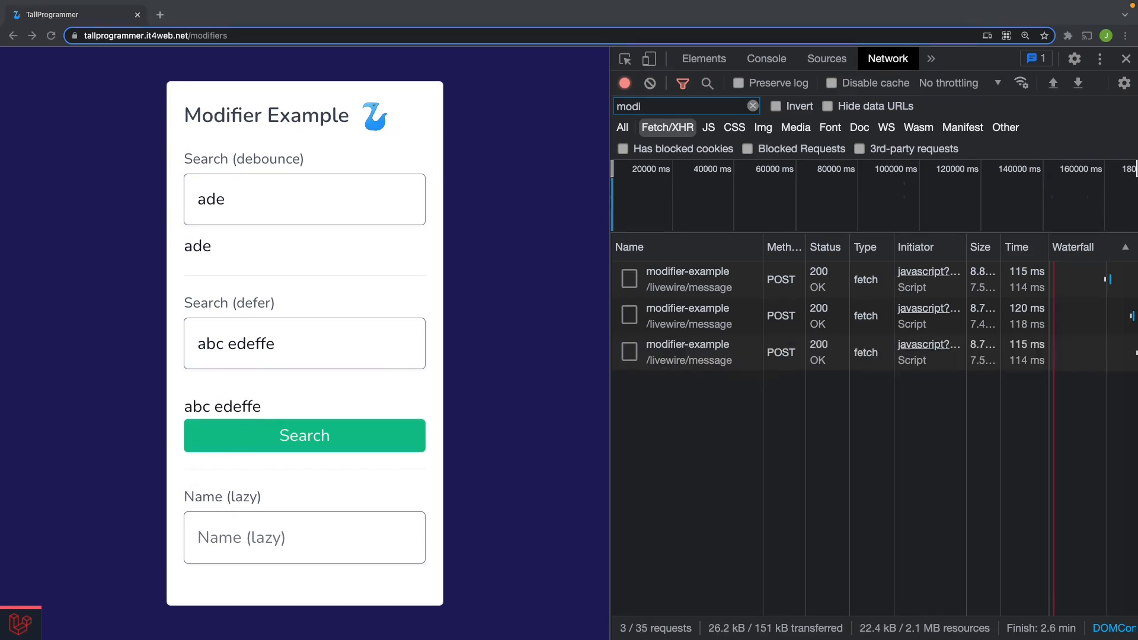
mouse_move(507, 352)
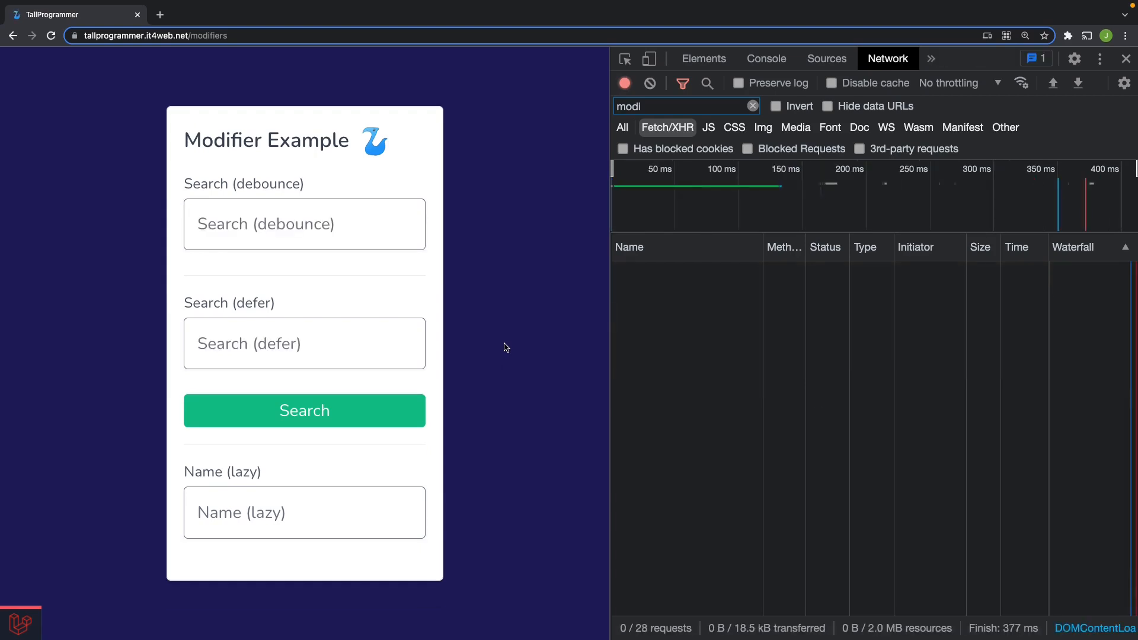
mouse_move(501, 354)
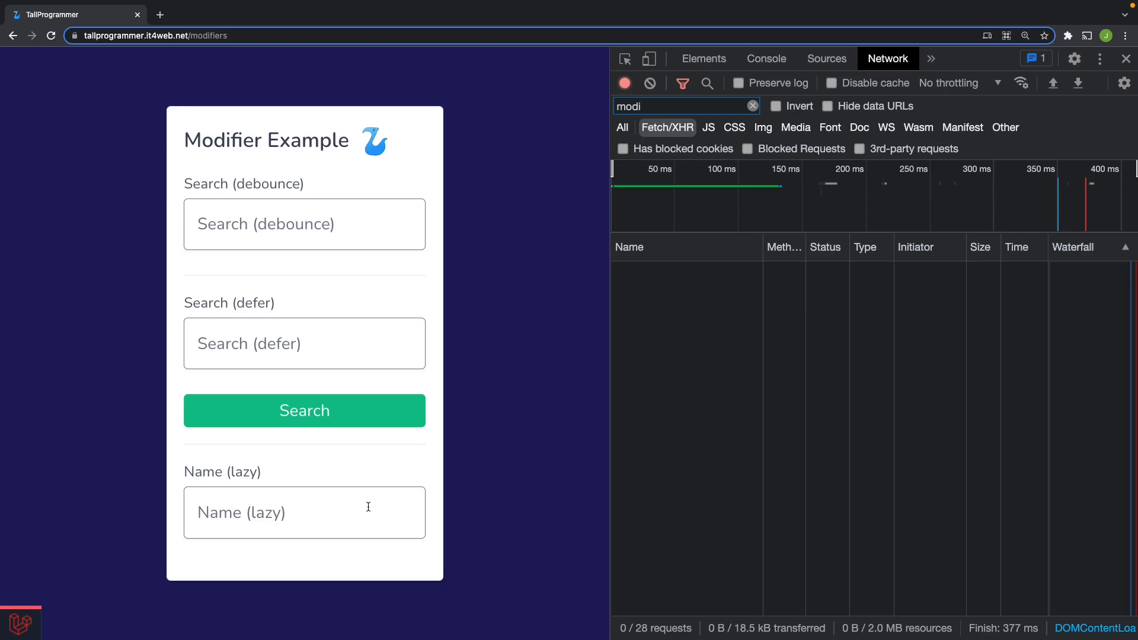
- Enter 'adjdjejejfide' in the lazy Name field and blur it so a single request is sent
click(304, 512)
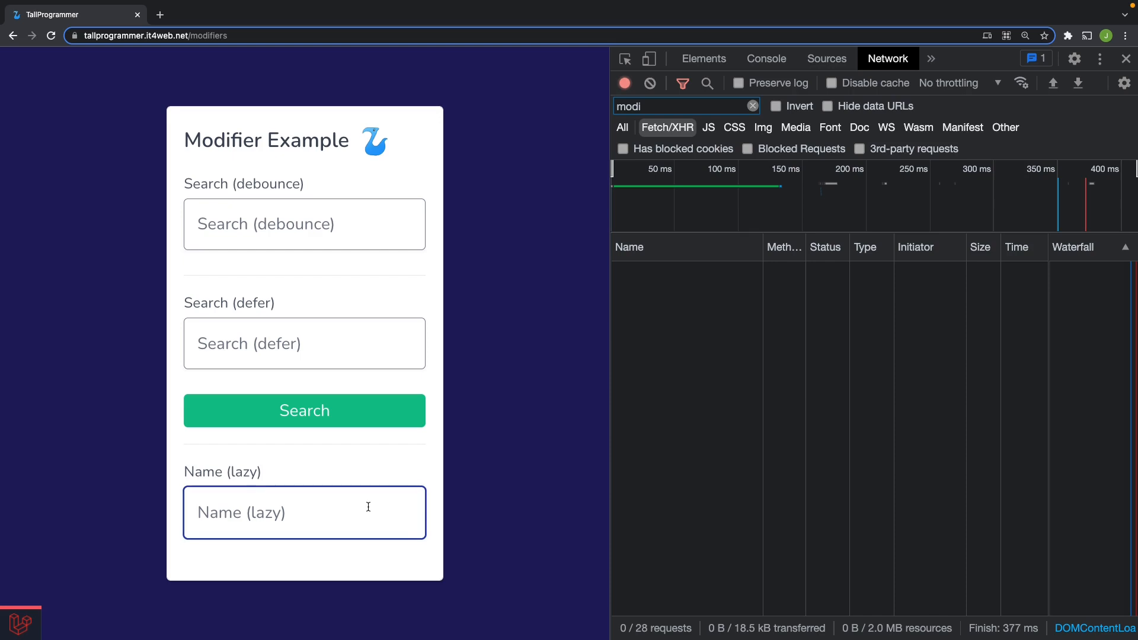
text(adjdjejejf)
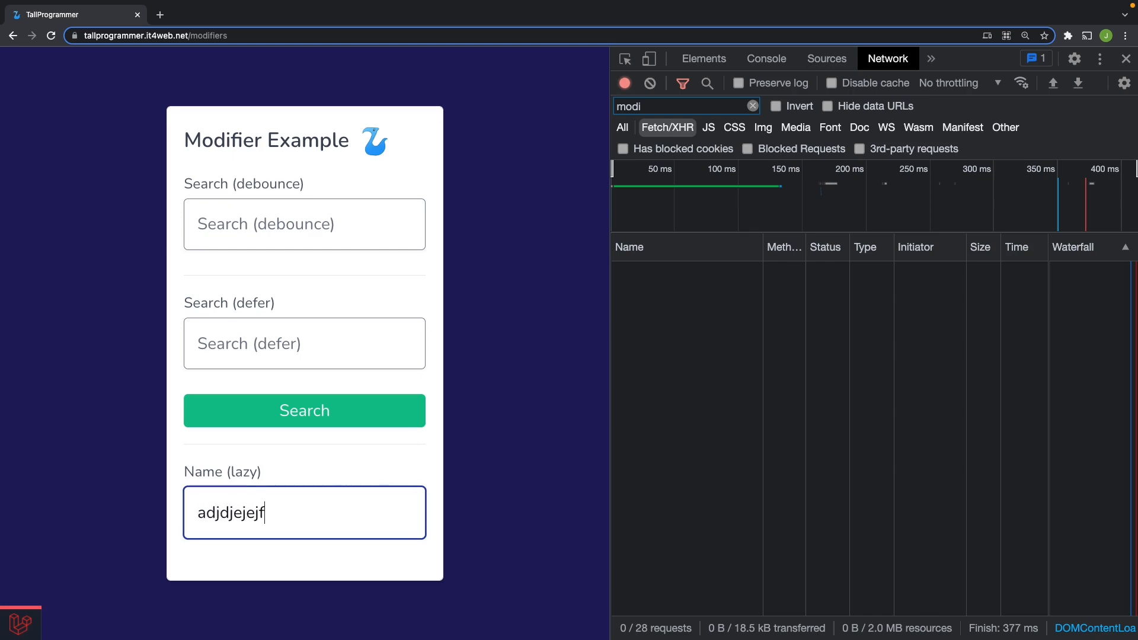
text(ide)
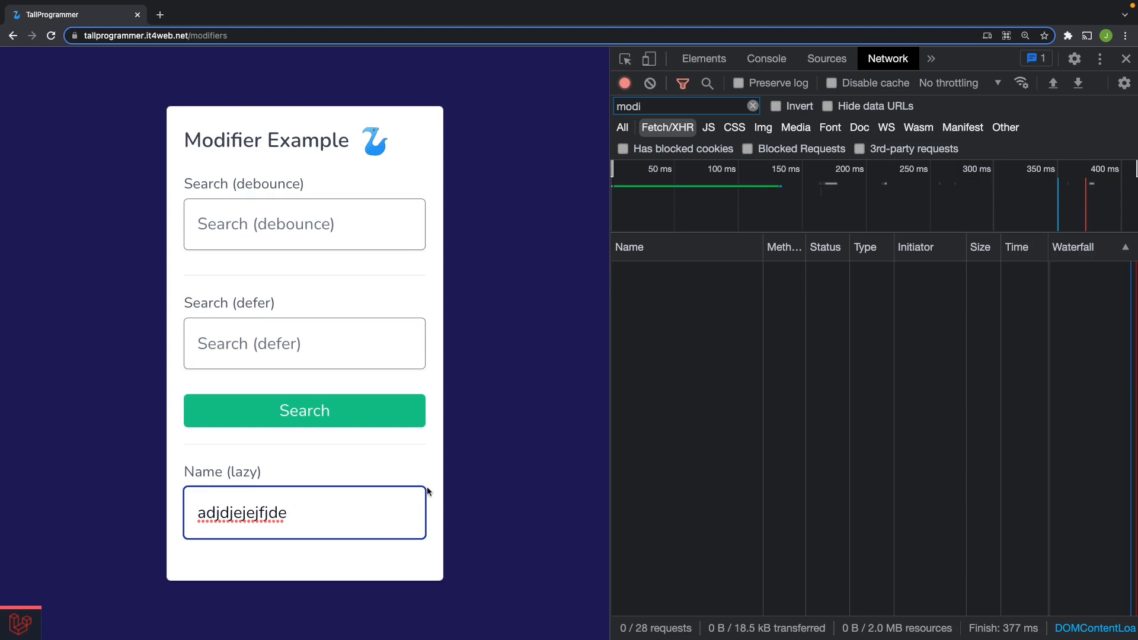
click(356, 576)
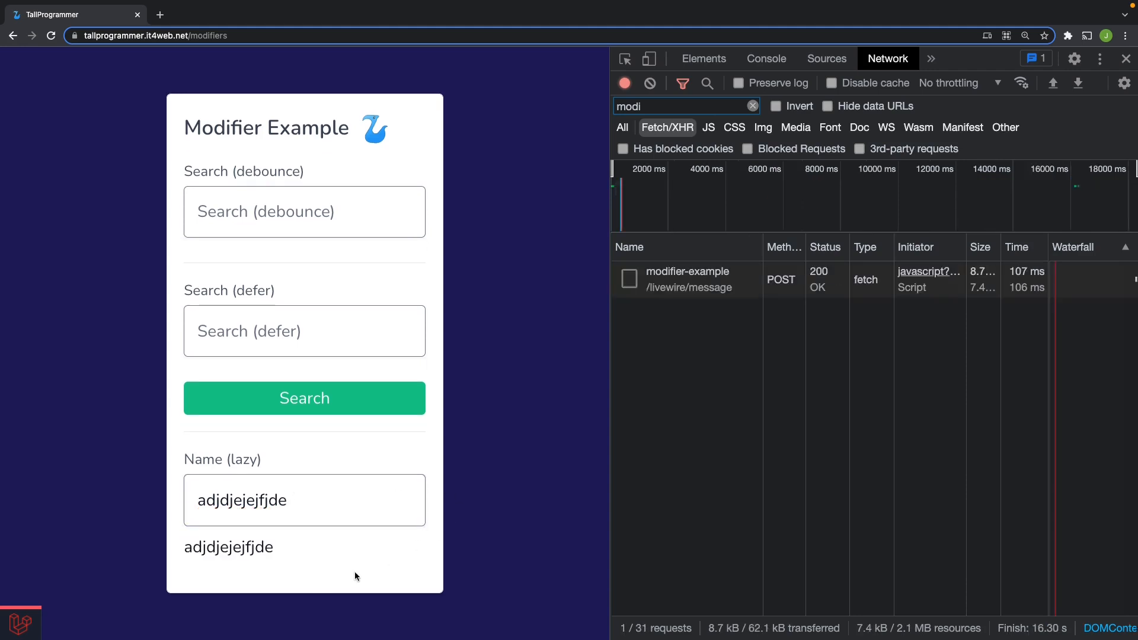
mouse_move(547, 563)
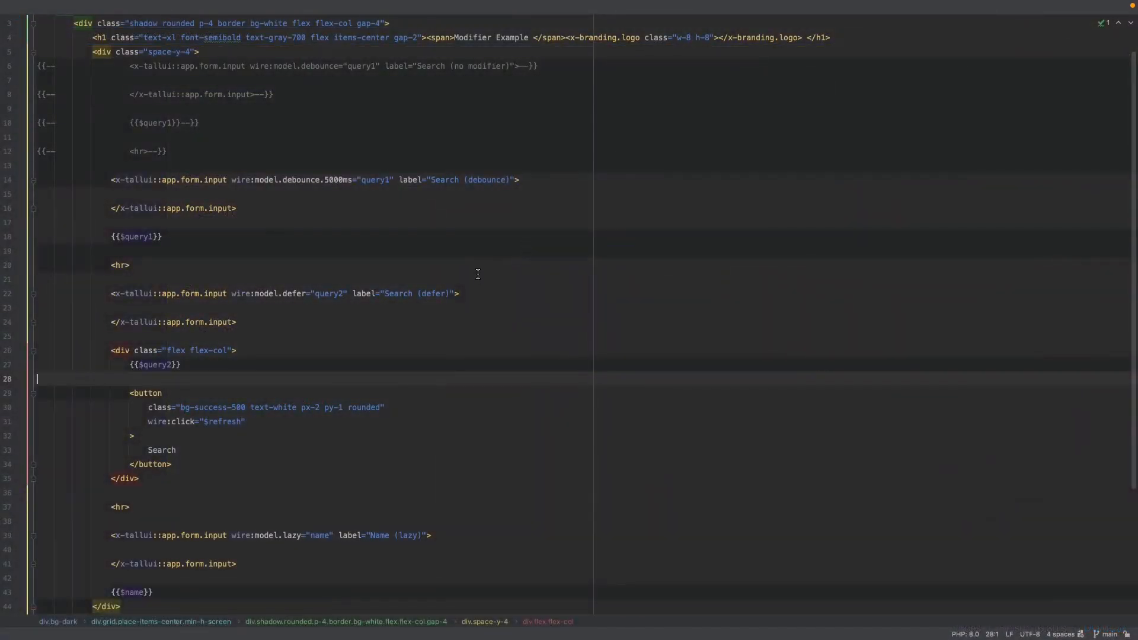
mouse_move(275, 181)
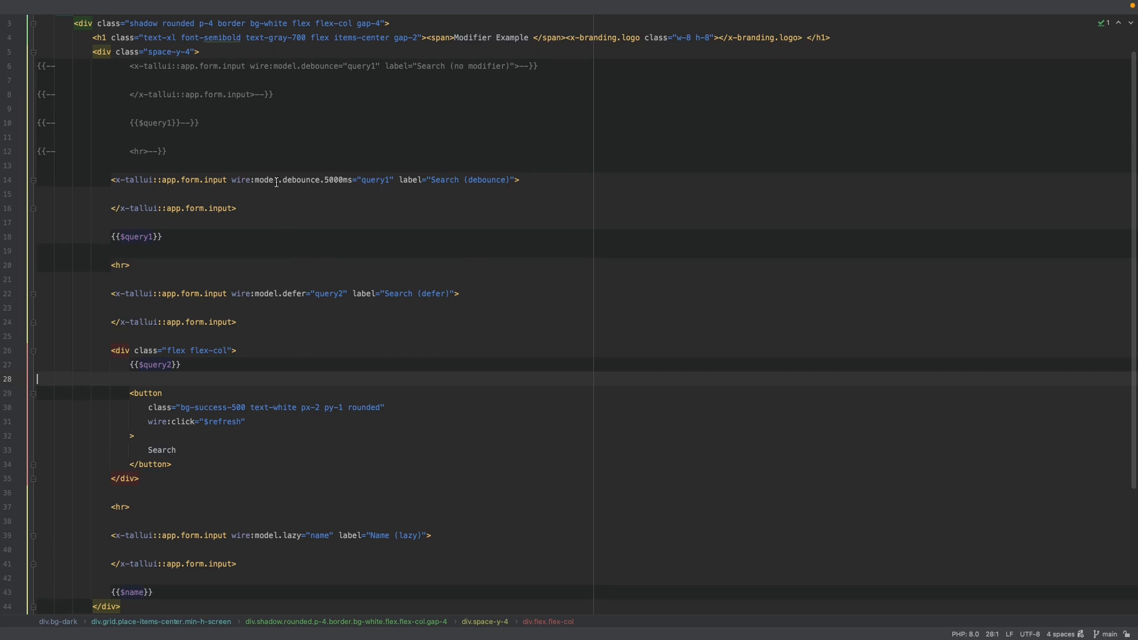
- Highlight the debounce modifier on the first wire:model search input in the Blade template
double_click(298, 179)
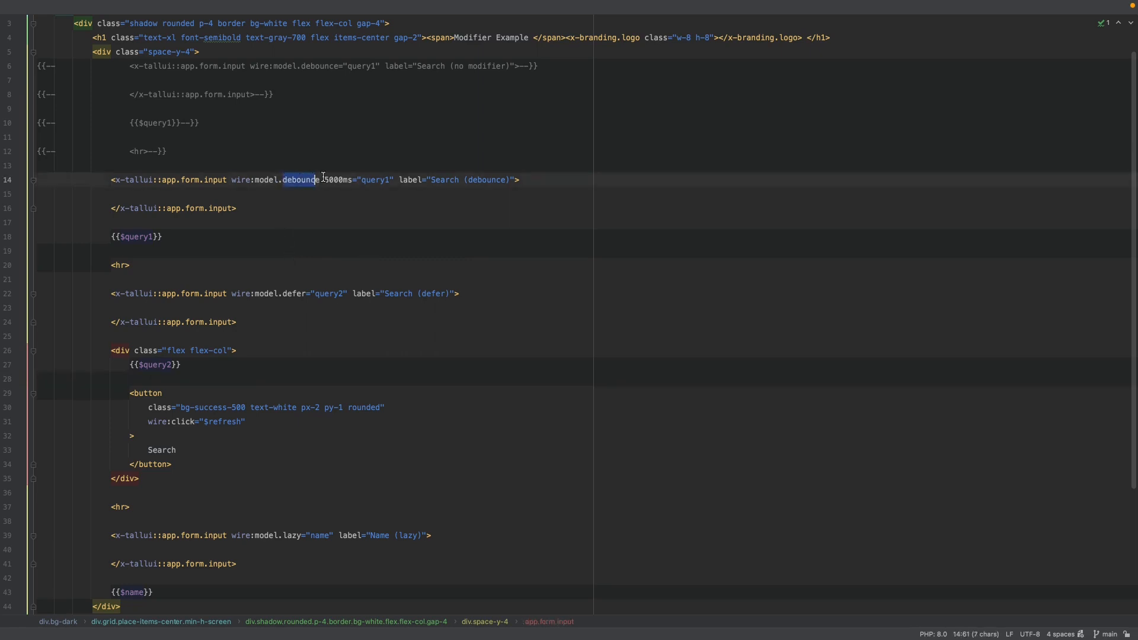